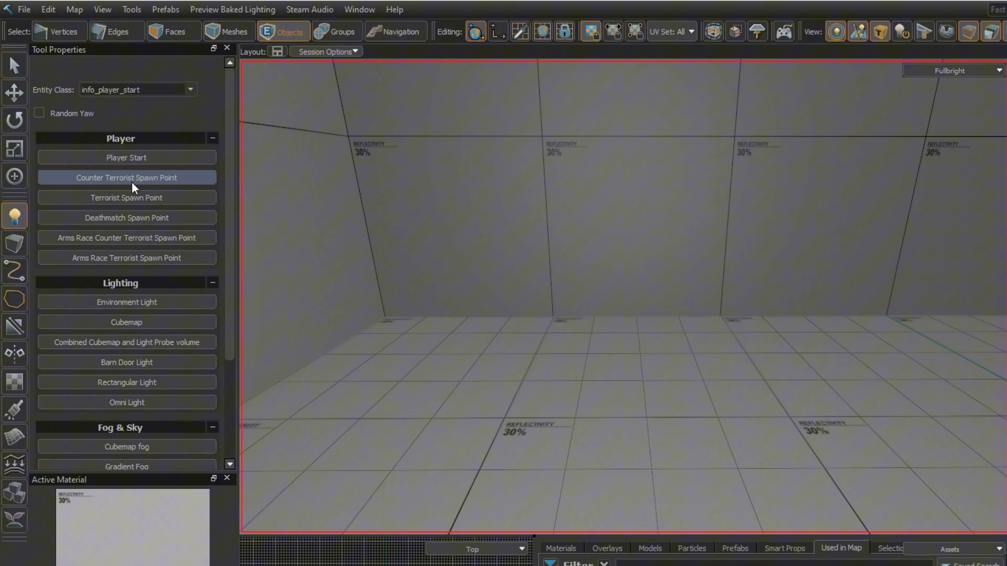
Place a Counter-Terrorist spawn point entity on the grey room's floor.
{"action": "left_click", "coordinate": [126, 179]}
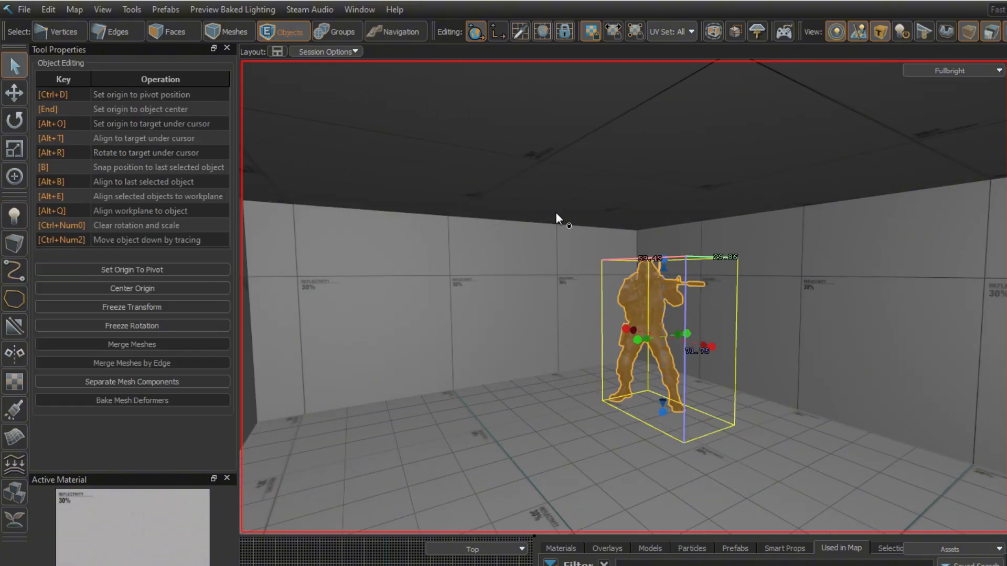
{"action": "left_click", "coordinate": [171, 31]}
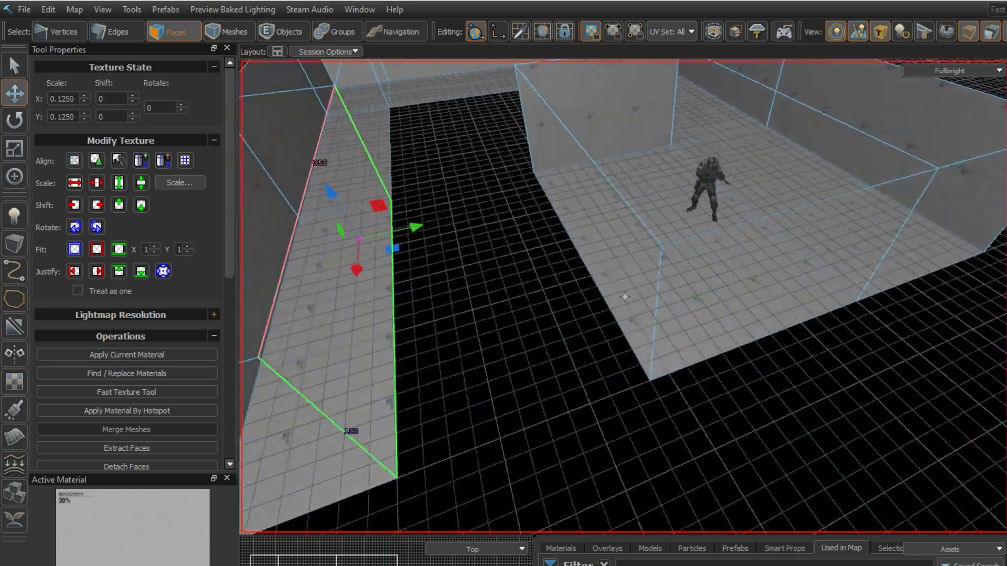
Bridge the two selected facing wall faces into a connecting corridor.
{"action": "right_click", "coordinate": [668, 290]}
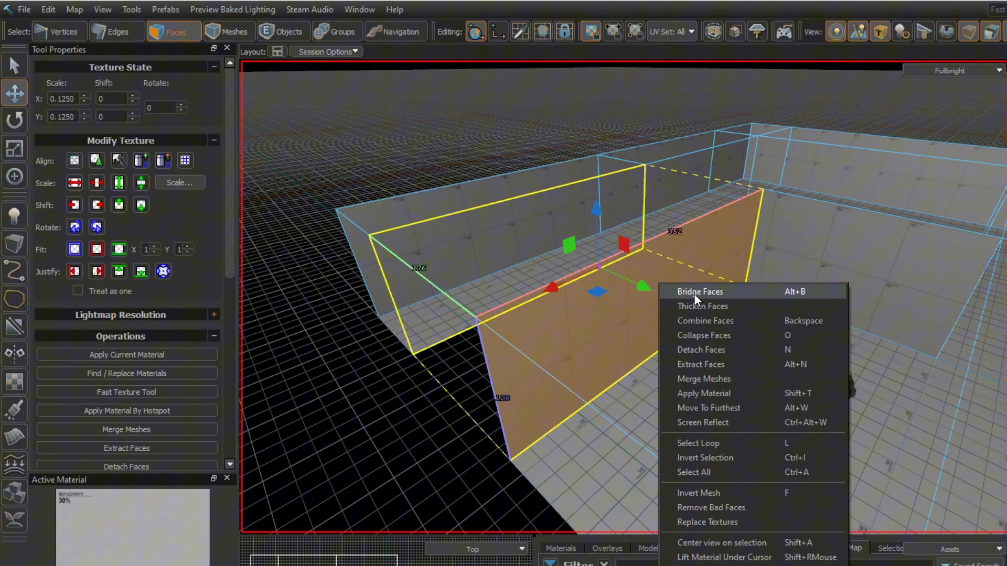
{"action": "left_click", "coordinate": [699, 291]}
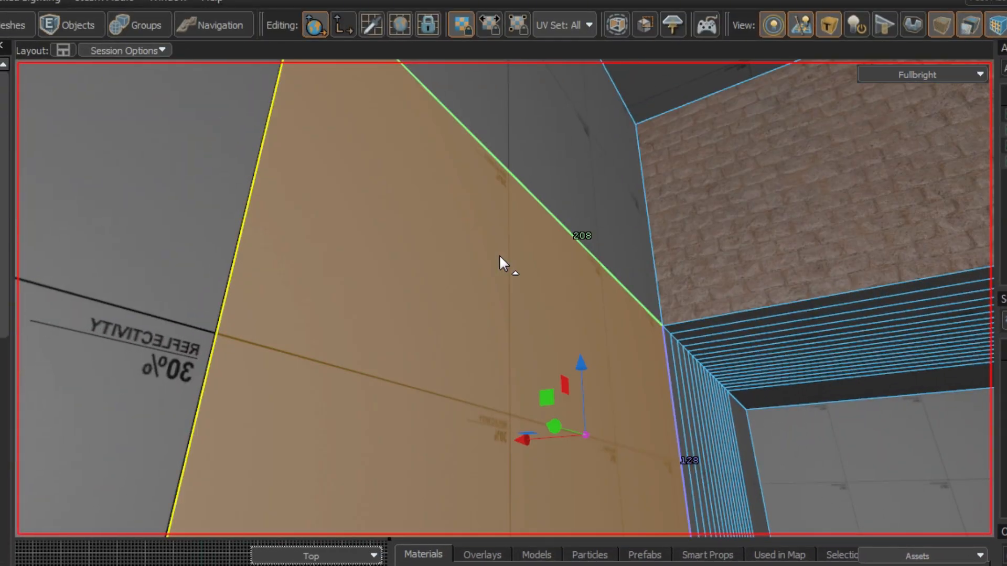
Apply the brick material to the selected wall faces with Shift+T.
{"action": "key", "text": "shift+t"}
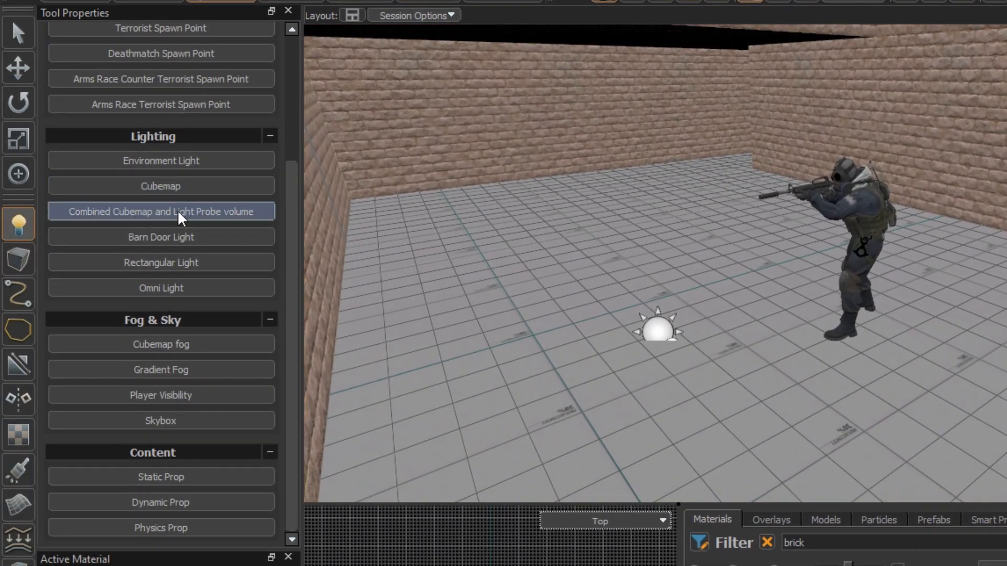
Choose the Combined Cubemap and Light Probe volume entity for placement.
{"action": "left_click", "coordinate": [159, 211]}
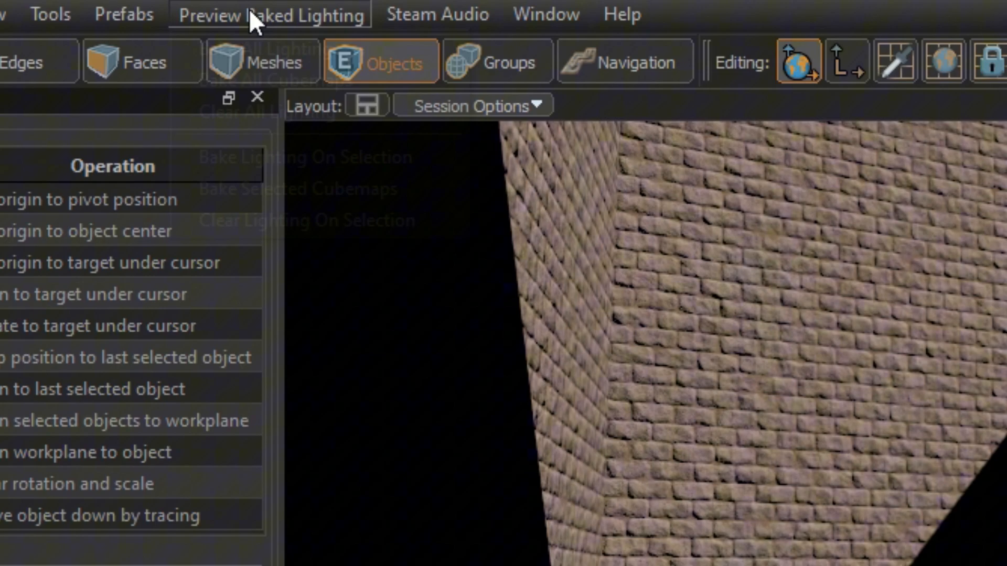
Bake all lighting in the map from the Preview Baked Lighting options.
{"action": "left_click", "coordinate": [270, 14]}
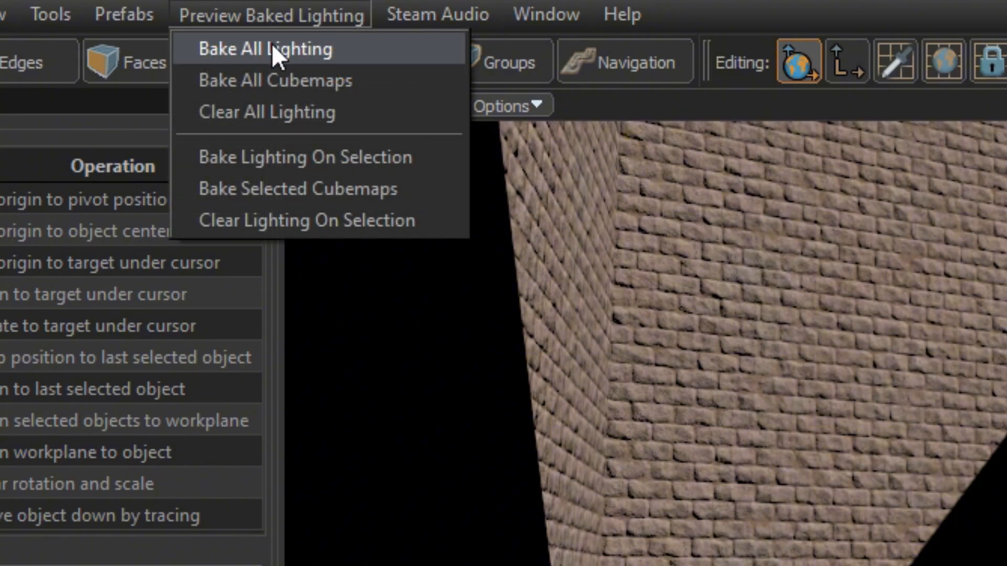
{"action": "left_click", "coordinate": [264, 50]}
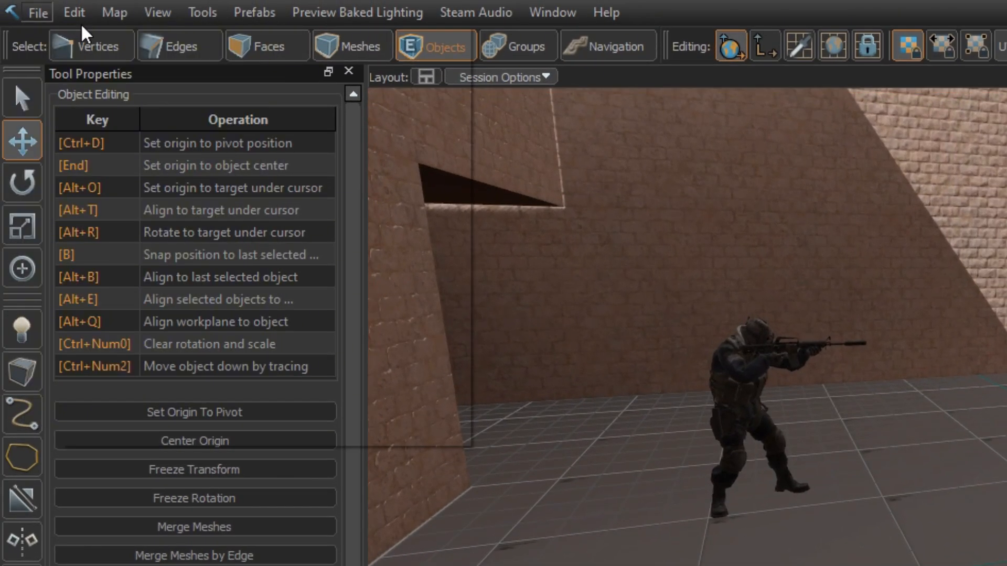
Build the map via File > Build map with the Full Compile preset and launch it.
{"action": "left_click", "coordinate": [38, 13]}
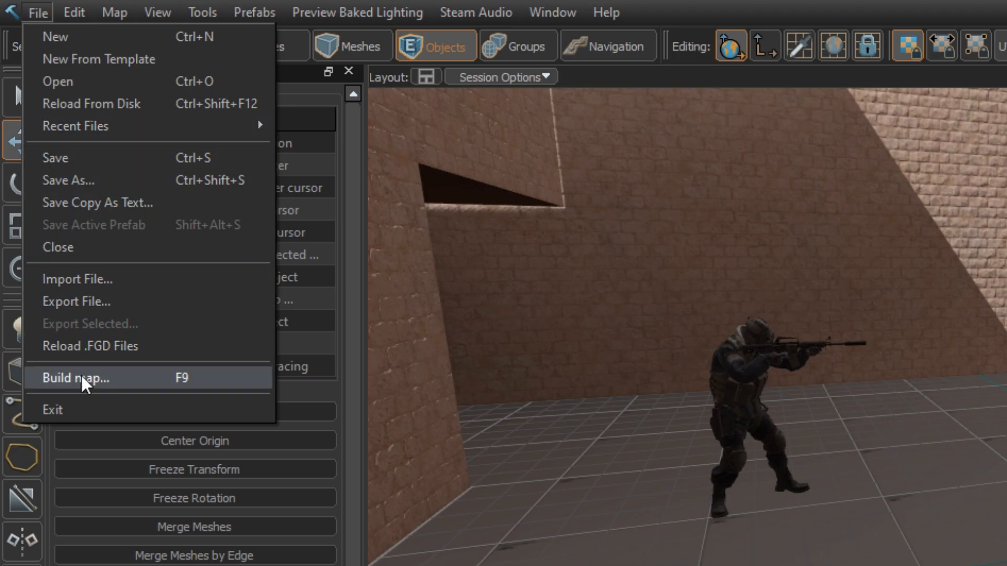
{"action": "left_click", "coordinate": [77, 377]}
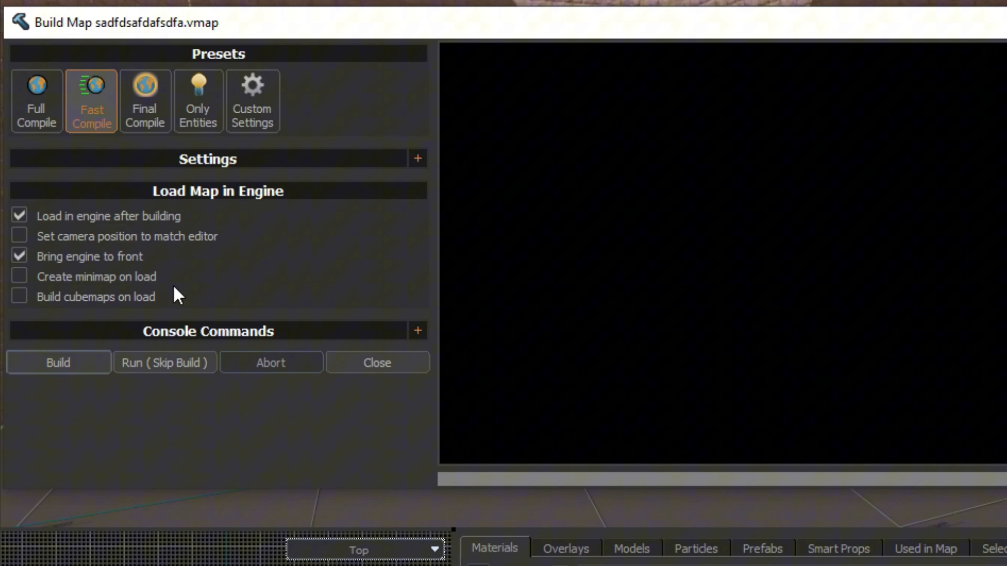
{"action": "mouse_move", "coordinate": [145, 101]}
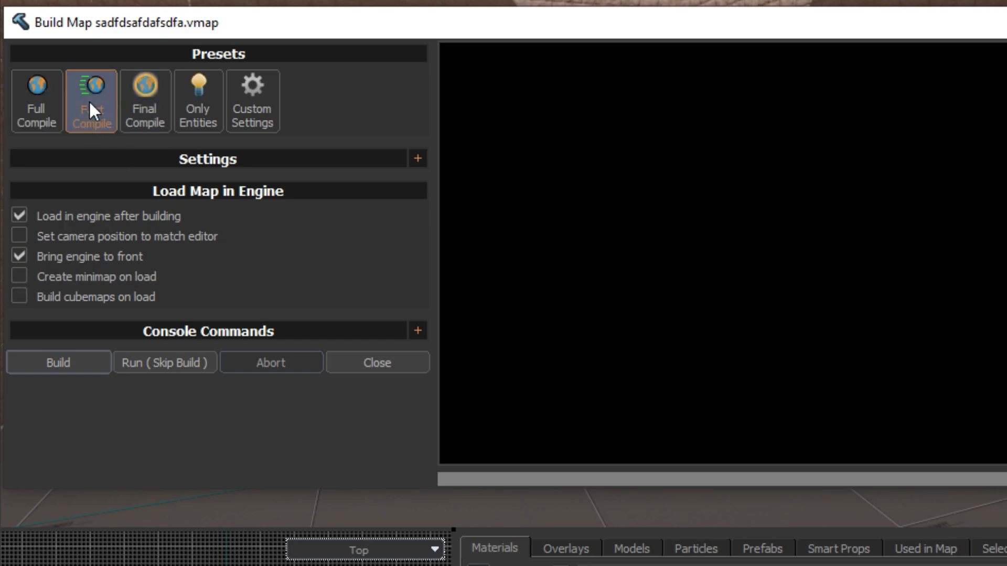
{"action": "left_click", "coordinate": [37, 101]}
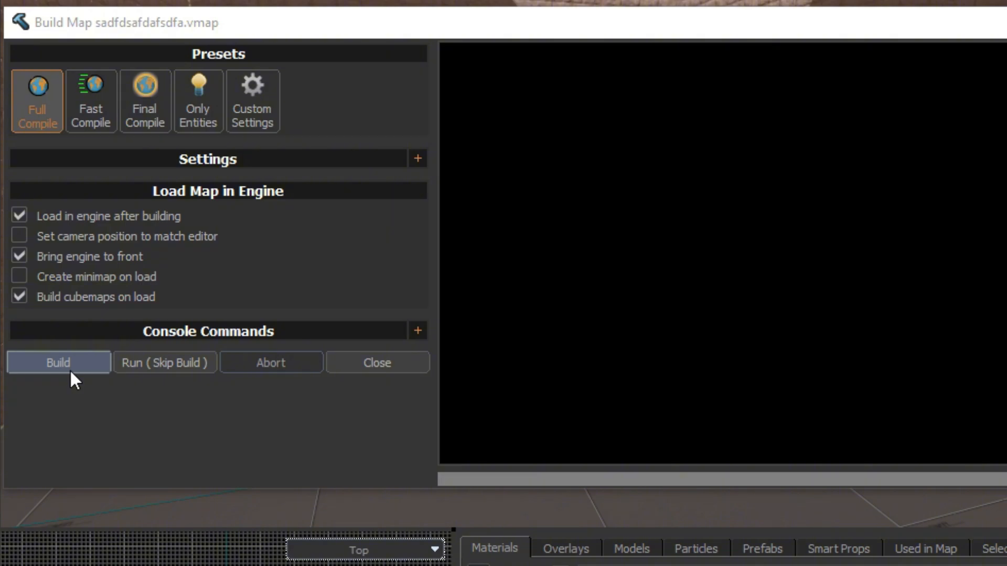
{"action": "left_click", "coordinate": [57, 362]}
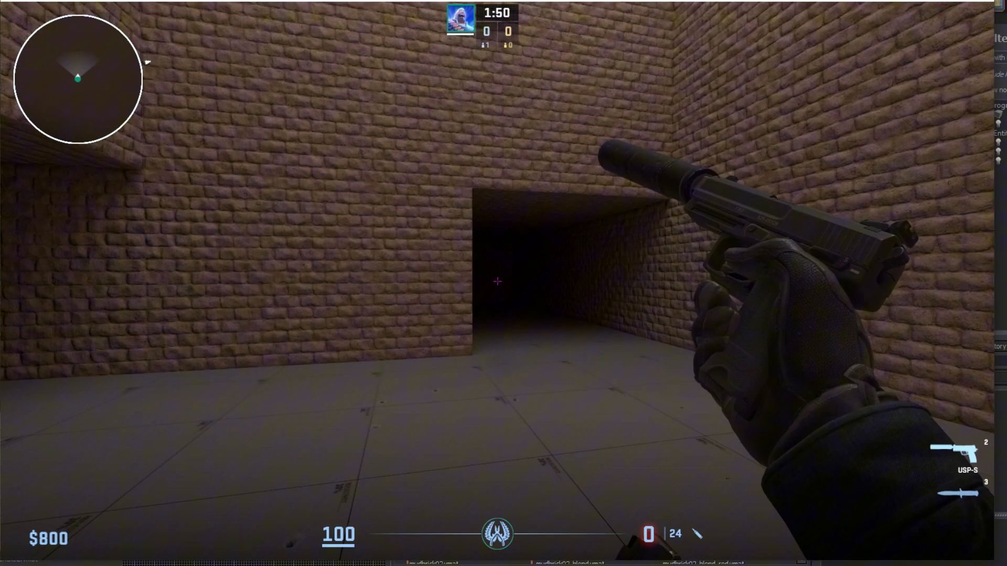
Switch from the pistol to the knife with weapon slot 3.
{"action": "key", "text": "3"}
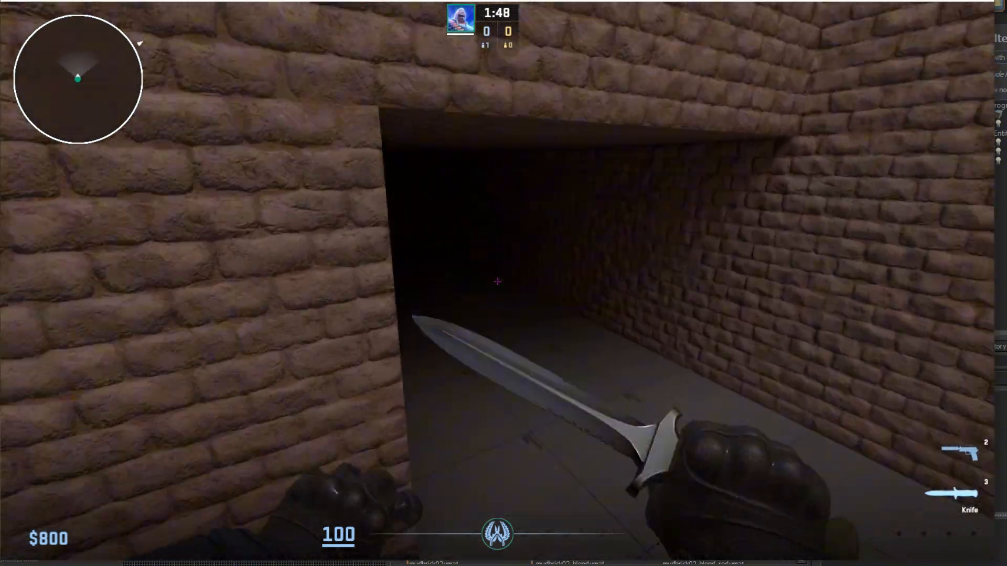